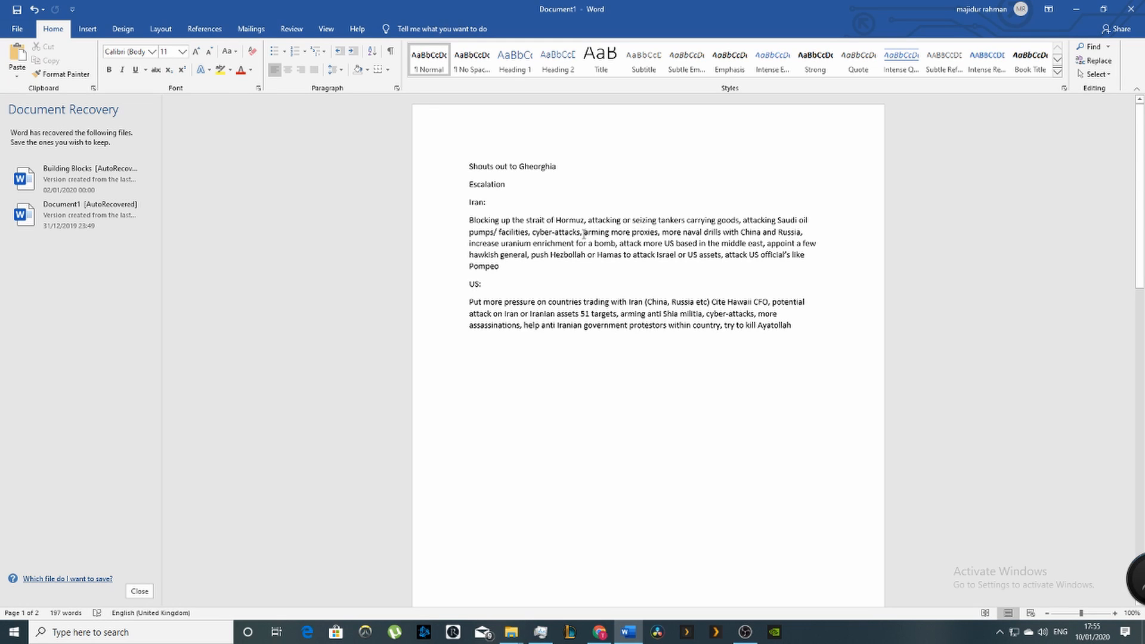
Scroll through the open article, then return to the Word escalation notes and select a line
left_click(470, 166)
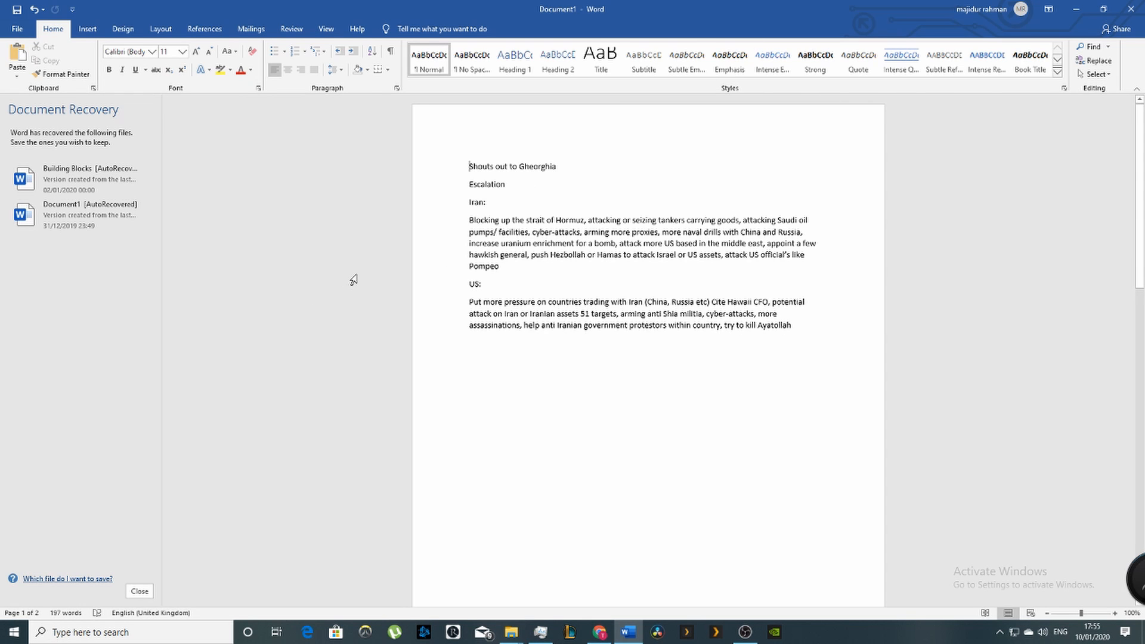
mouse_move(495, 221)
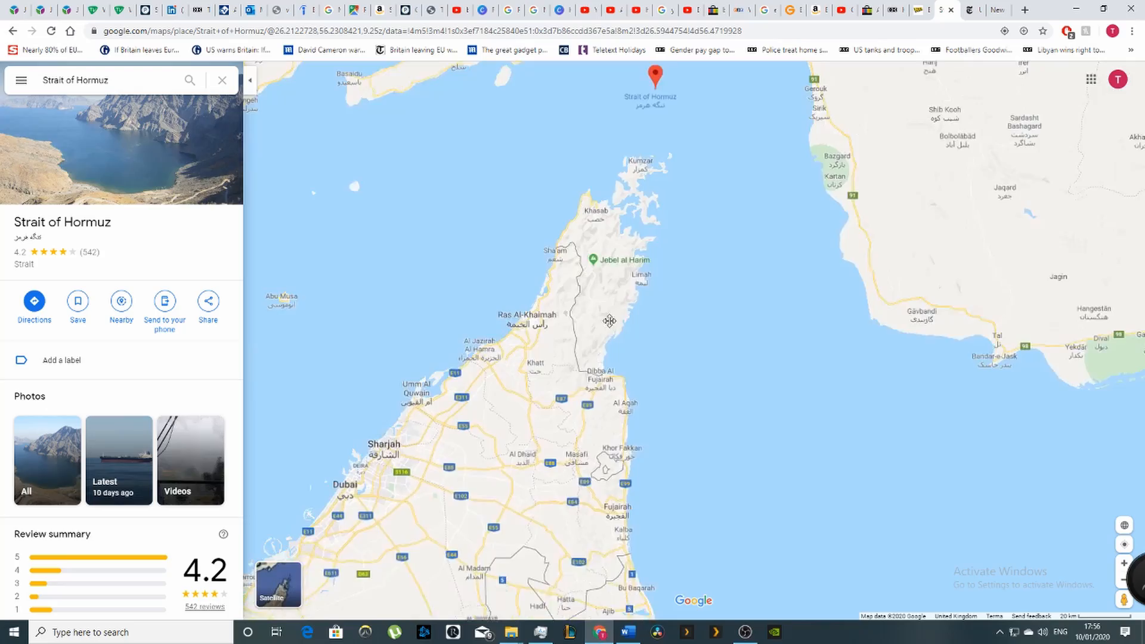
scroll("down", 3)
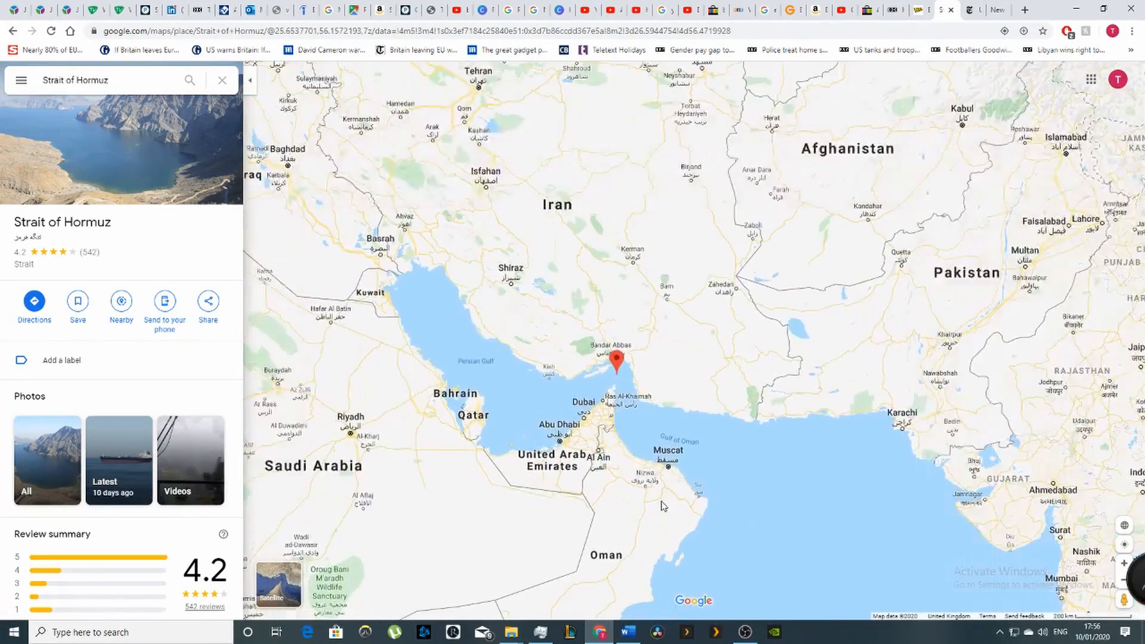
scroll("up", 3)
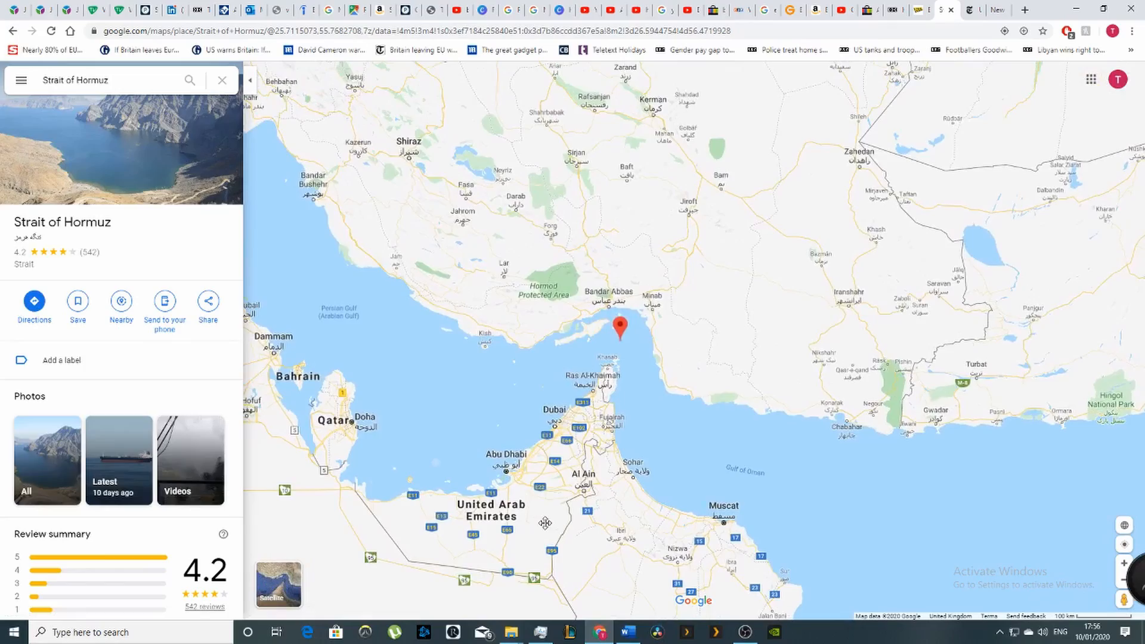
scroll("down", 3)
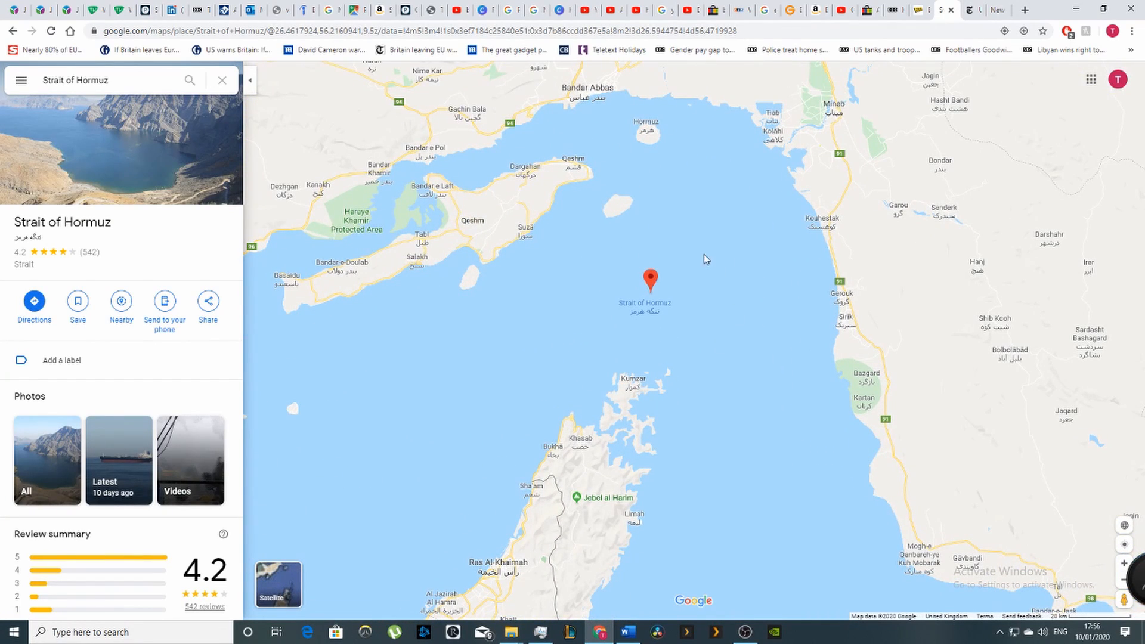
mouse_move(679, 303)
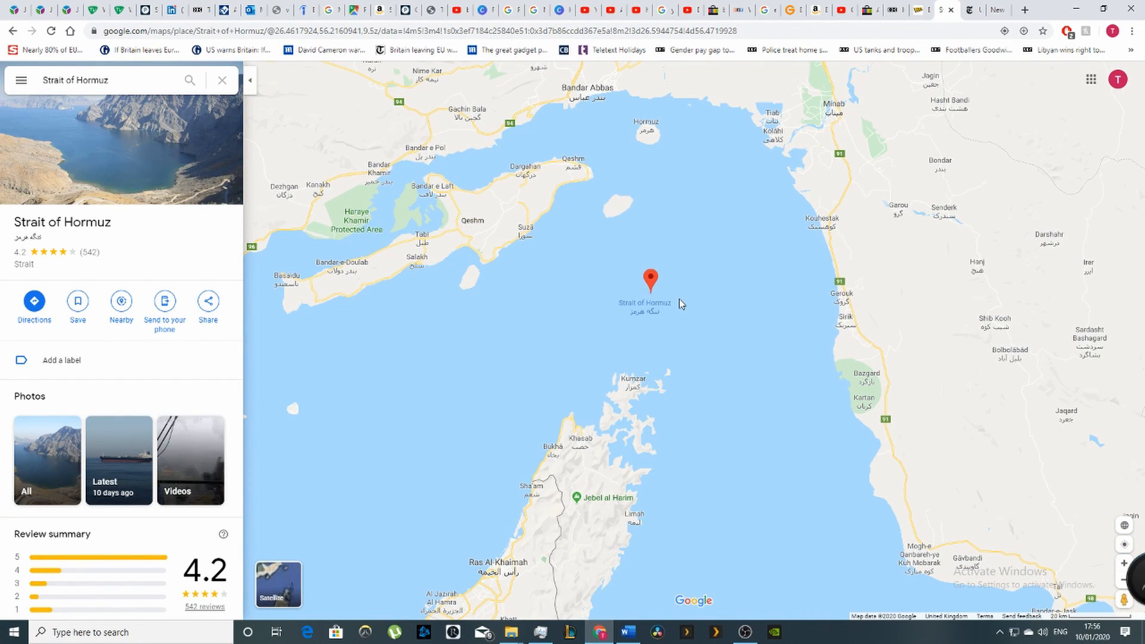
mouse_move(694, 248)
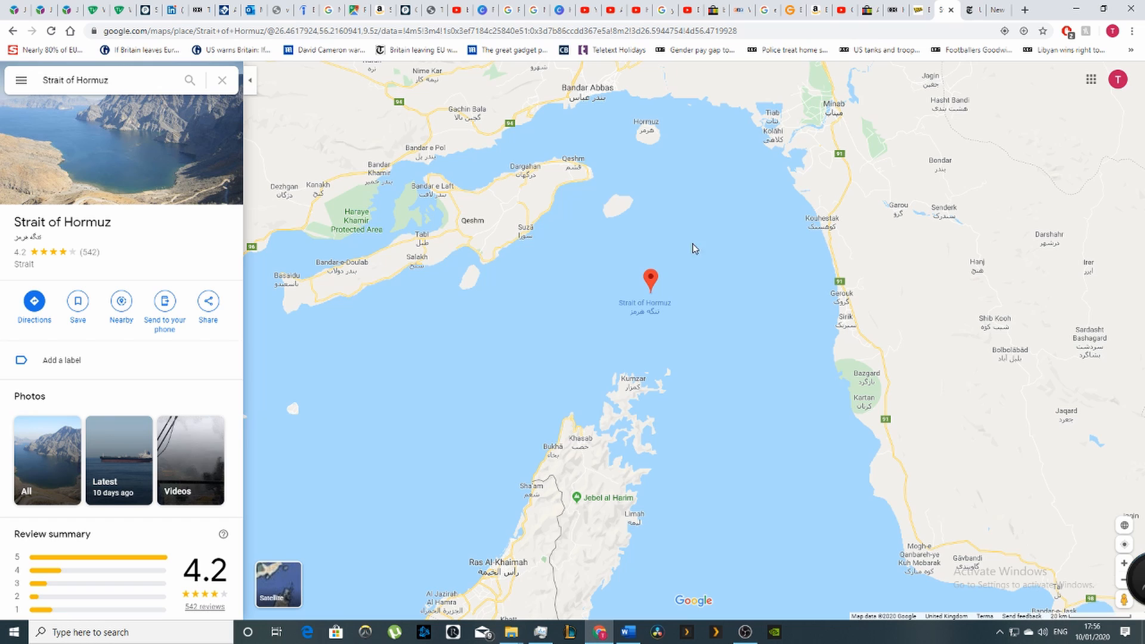
left_click(920, 10)
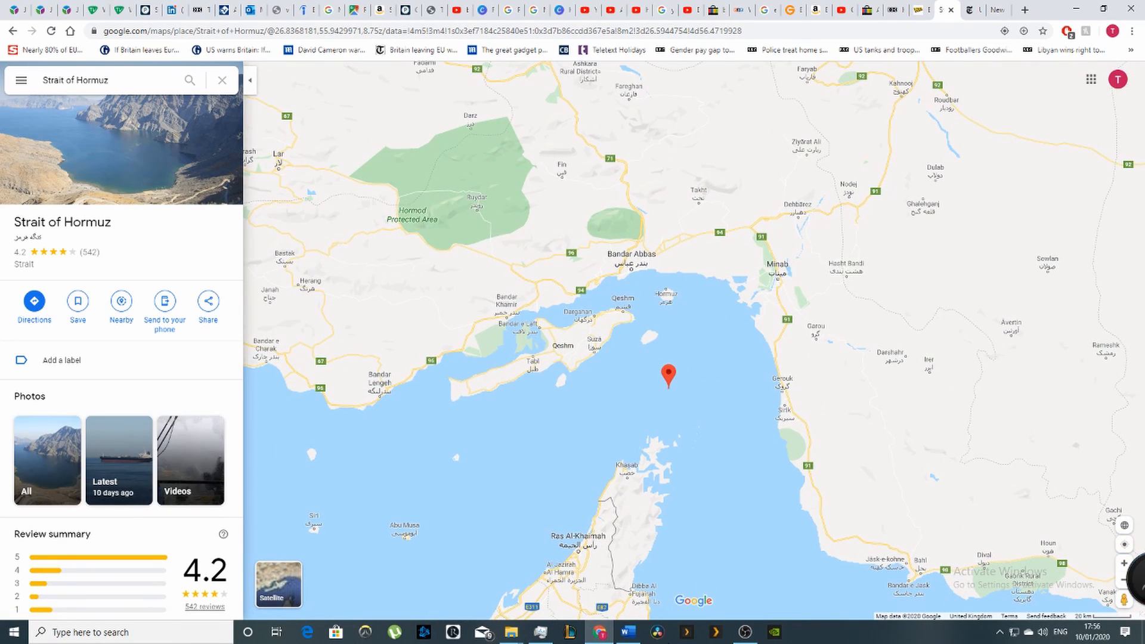
left_click(627, 631)
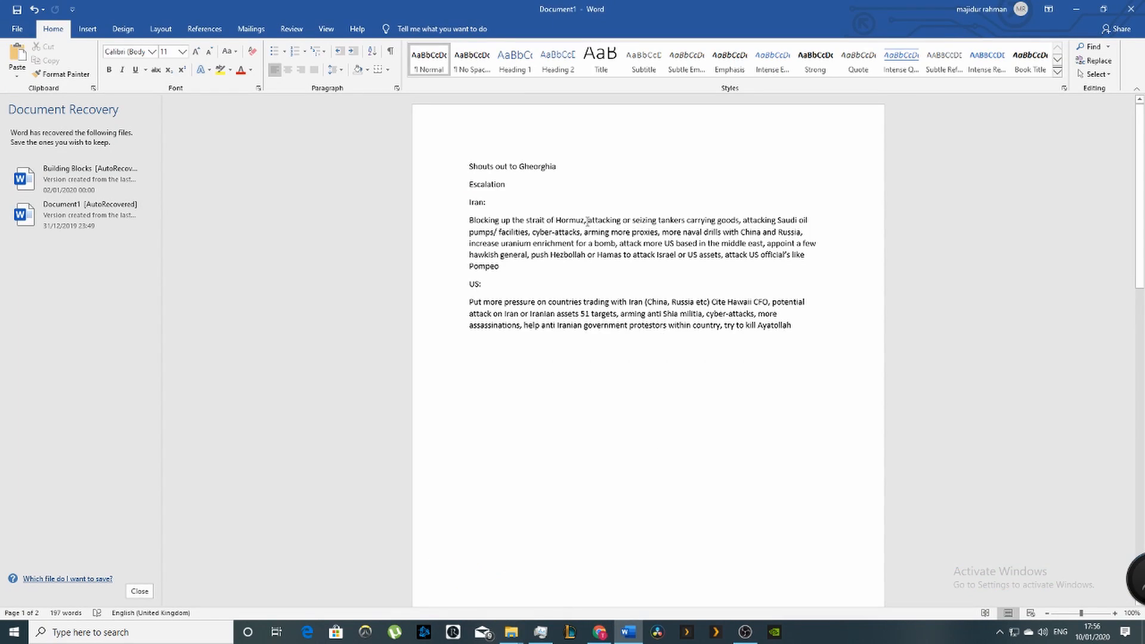
left_click_drag(585, 220, 739, 220)
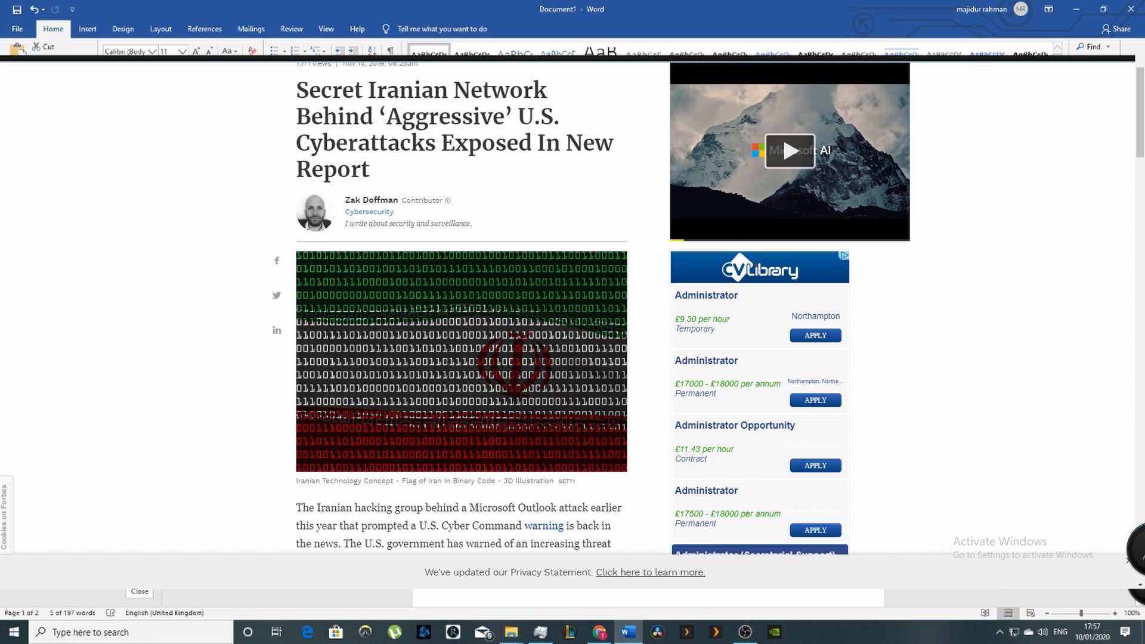
Switch back to the Word notes and click into the Iran options list
left_click(626, 631)
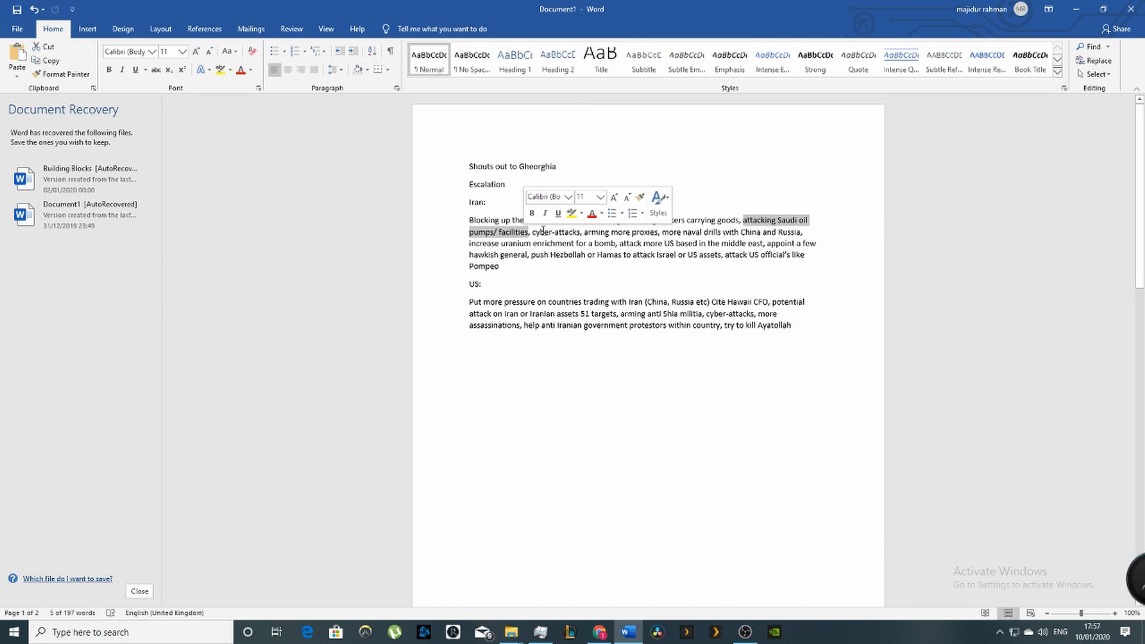
left_click(583, 290)
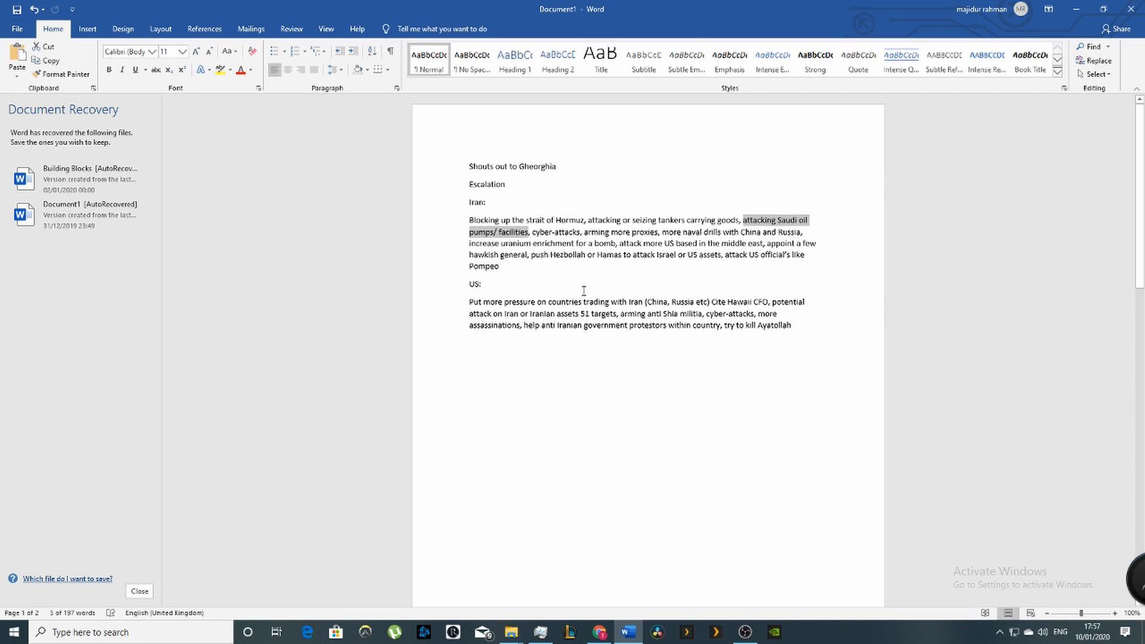
mouse_move(584, 235)
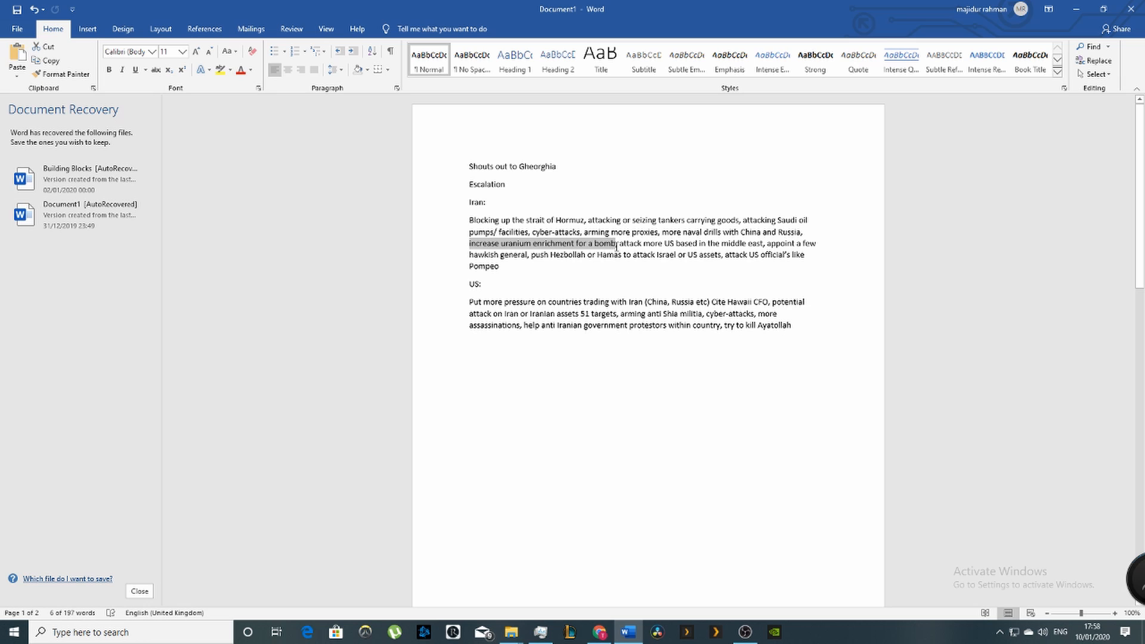
Highlight 'attack more US based in the middle east' and place the cursor in 'based' to fix it
left_click_drag(618, 243, 761, 243)
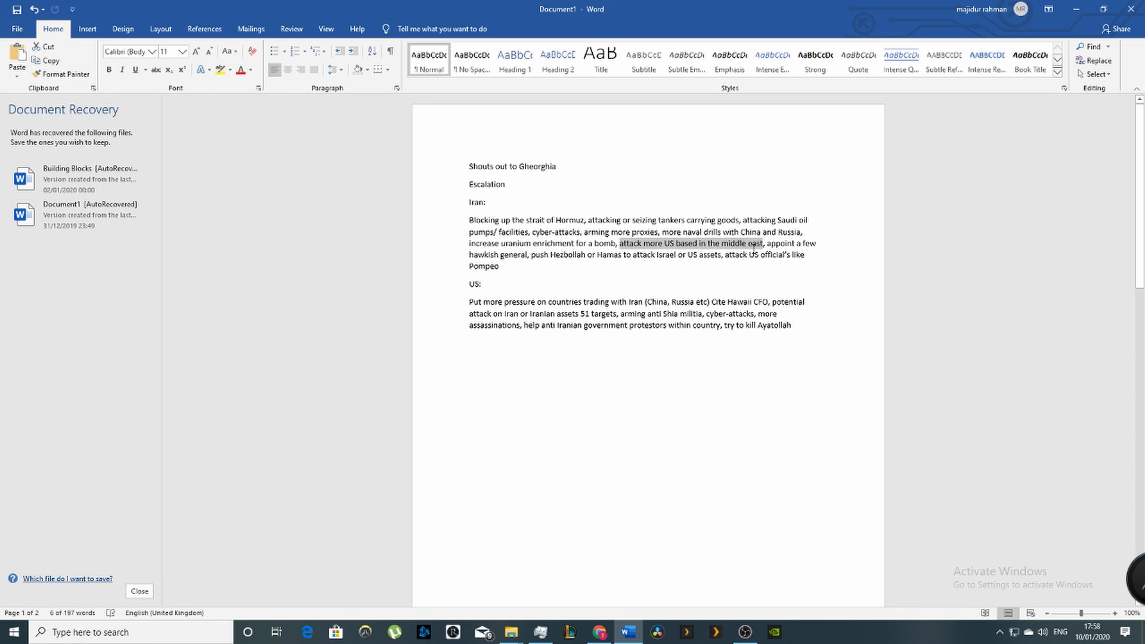
left_click(693, 243)
type("s")
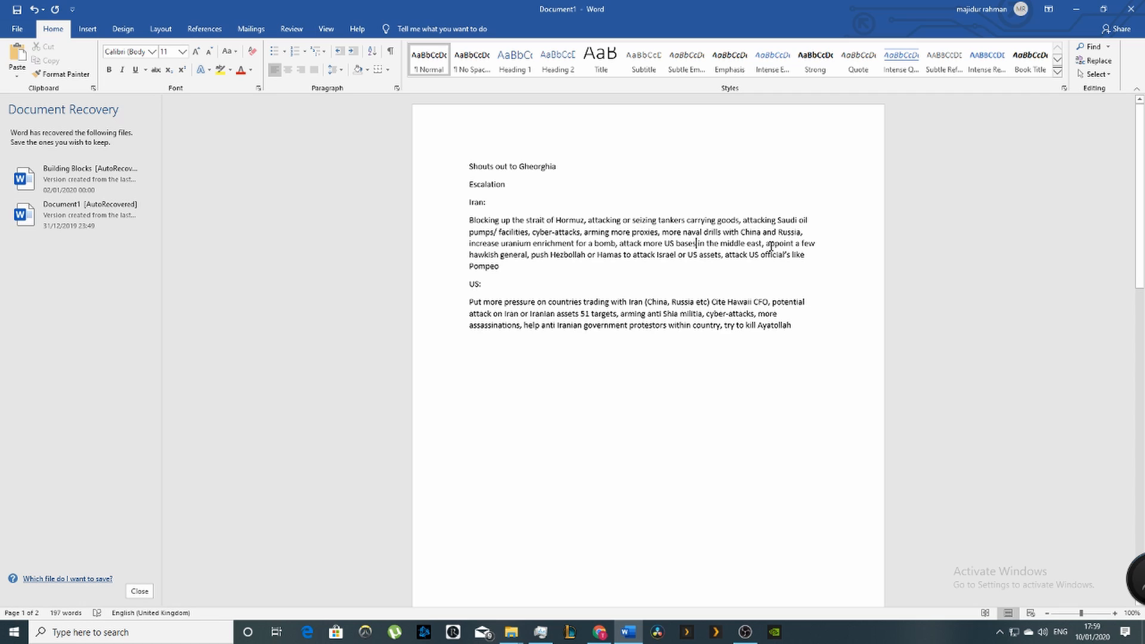
Highlight the Iran option that follows 'attack more US bases in the middle east'
left_click_drag(761, 243, 784, 254)
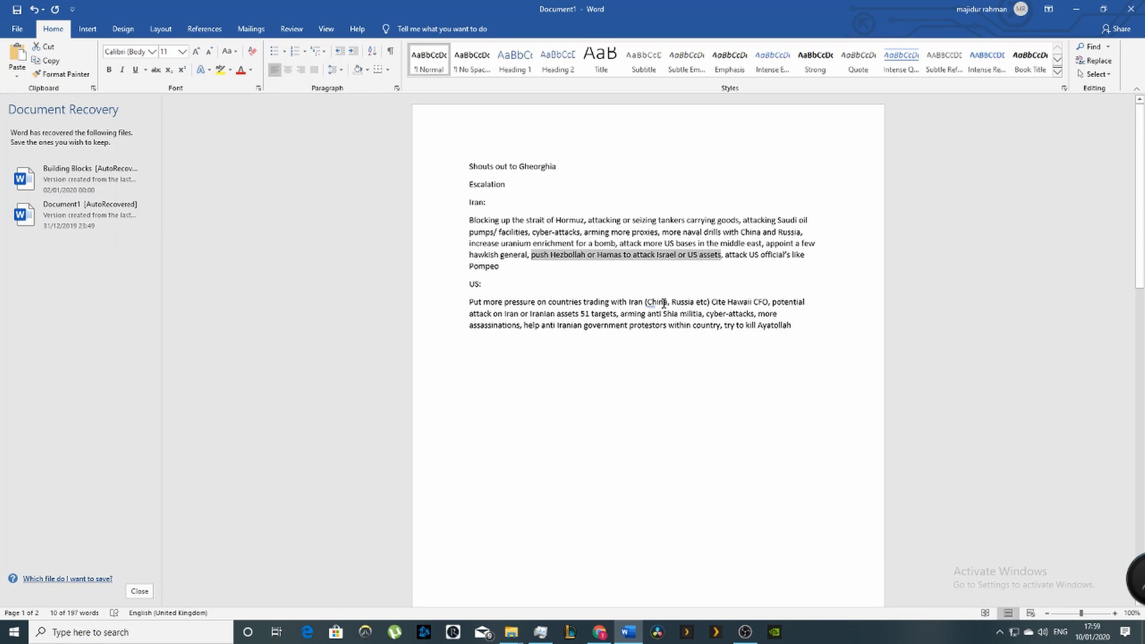
mouse_move(628, 256)
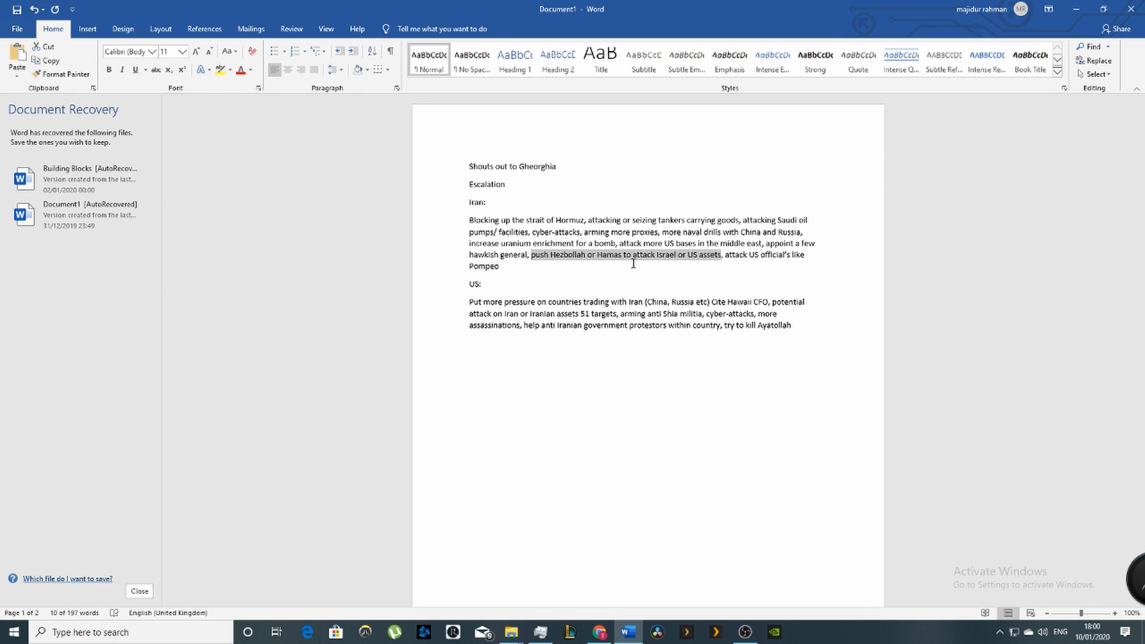
mouse_move(725, 258)
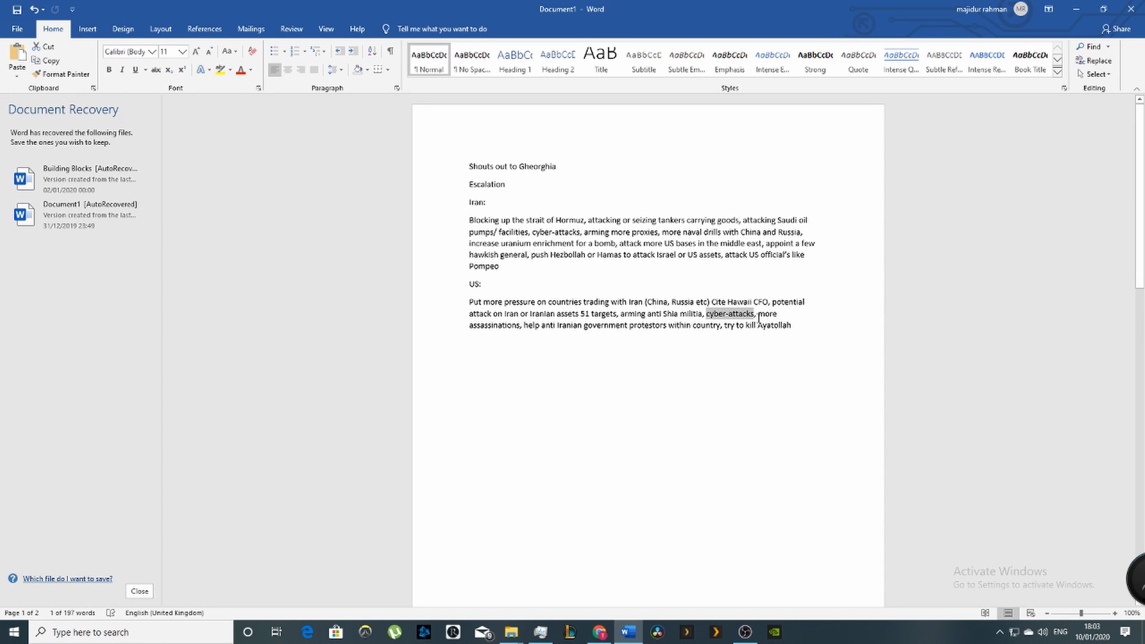
Select the words 'more assassinations' in the US options paragraph
left_click_drag(758, 313, 521, 325)
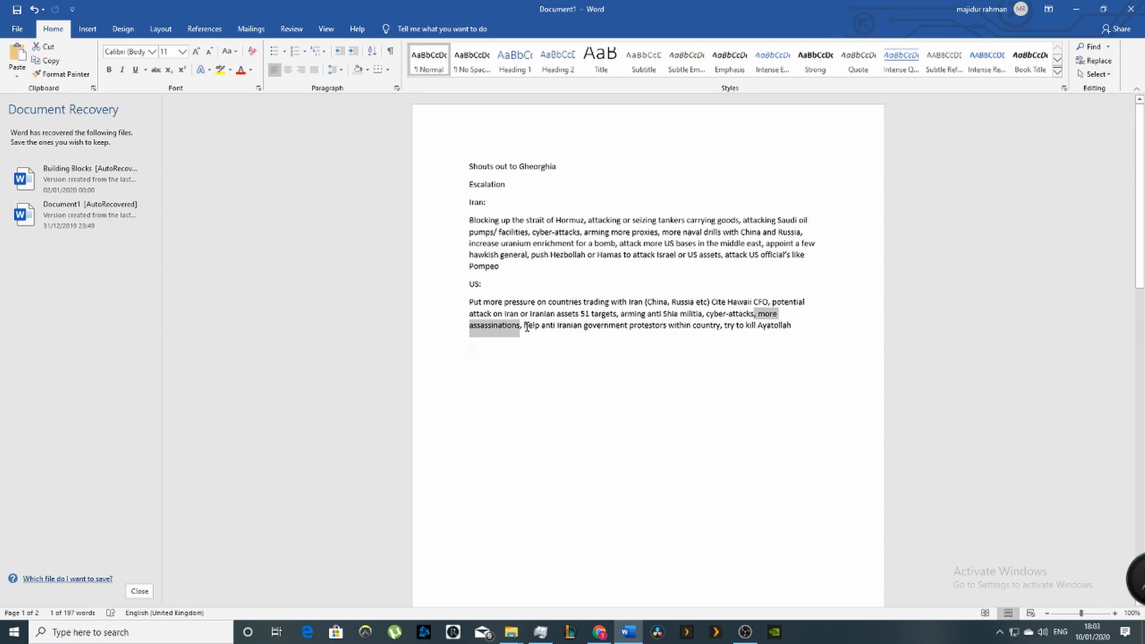